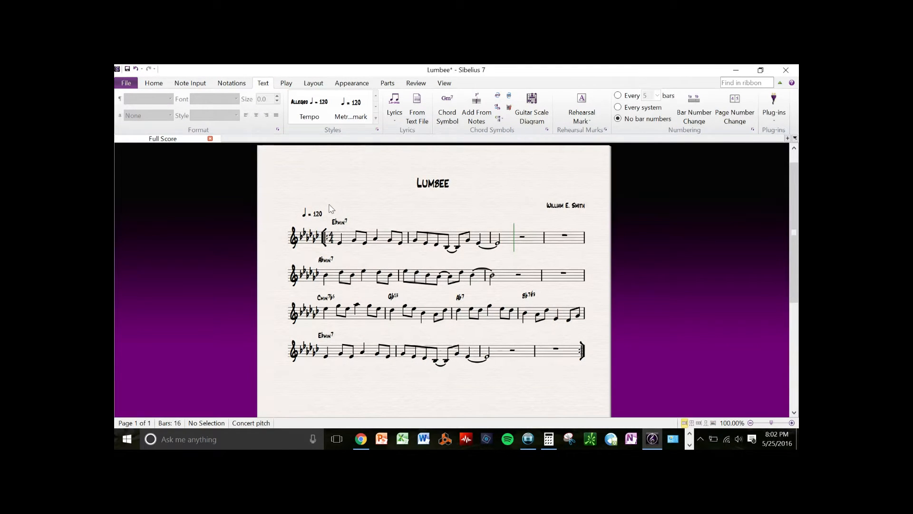
pyautogui.moveTo(299, 214)
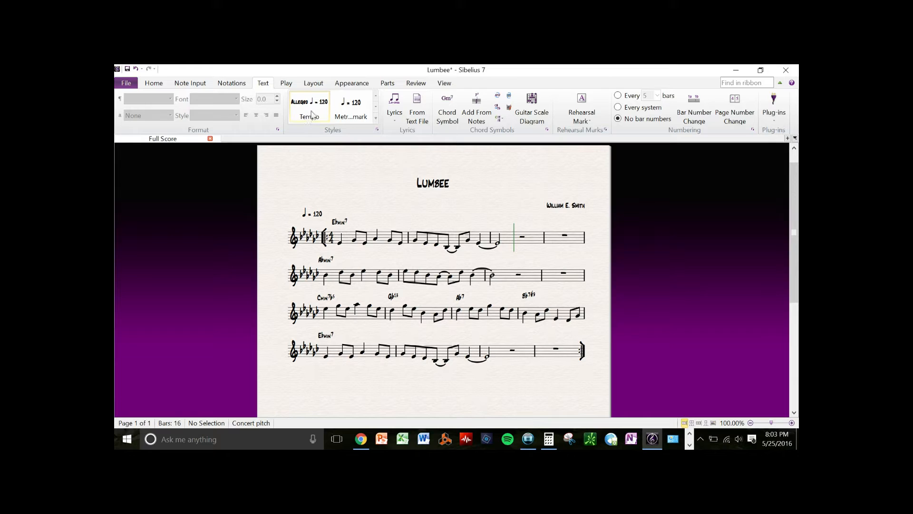
pyautogui.moveTo(351, 107)
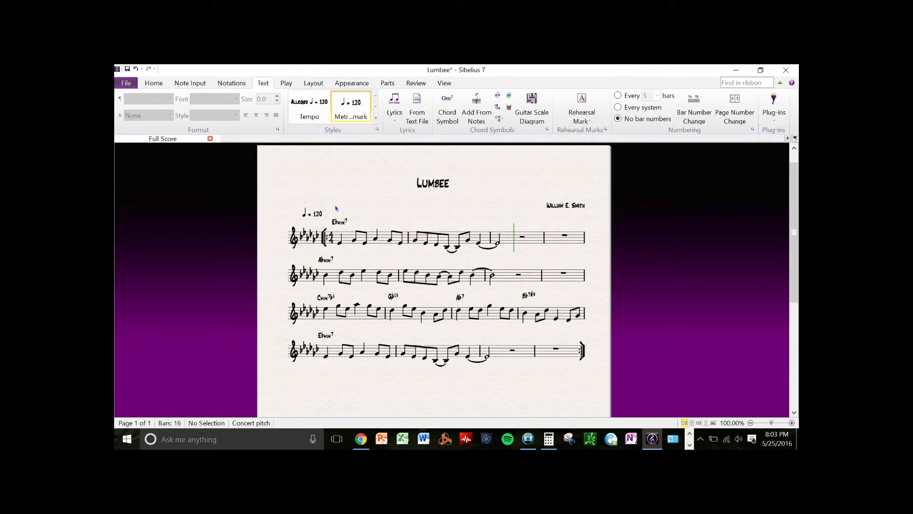
# - Begin a metronome mark above bar 1 and insert a quarter-note symbol from the word menu
pyautogui.click(315, 214)
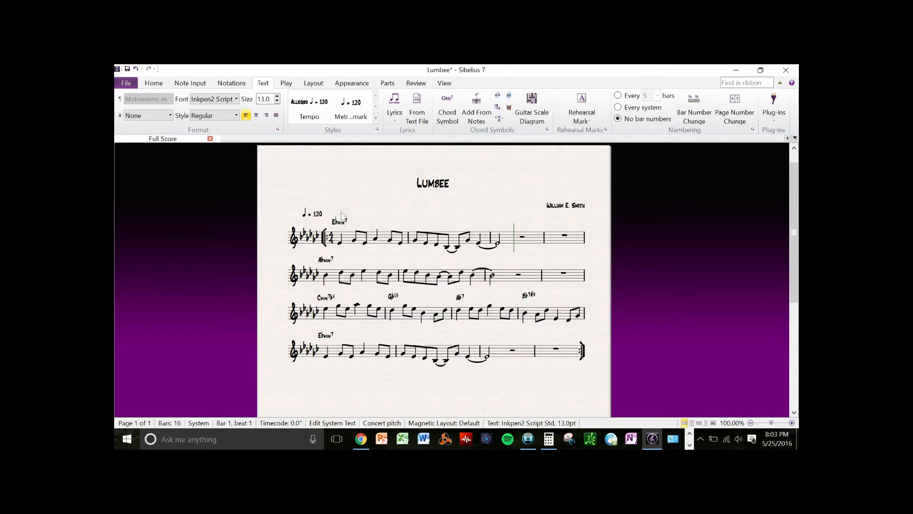
pyautogui.click(309, 116)
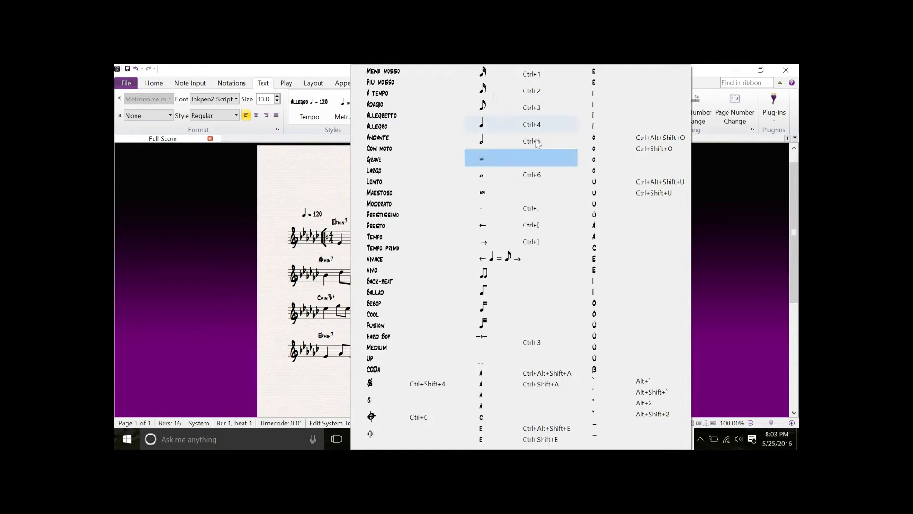
pyautogui.moveTo(518, 124)
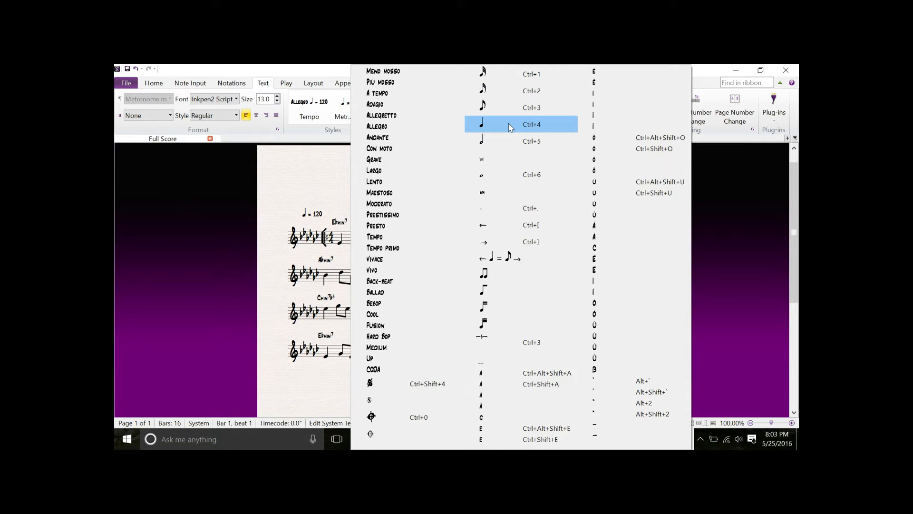
pyautogui.click(520, 123)
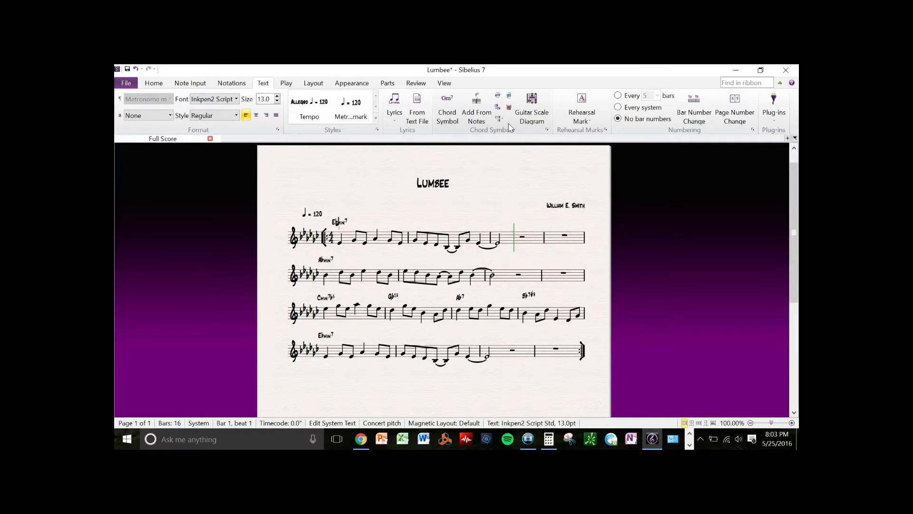
pyautogui.moveTo(377, 218)
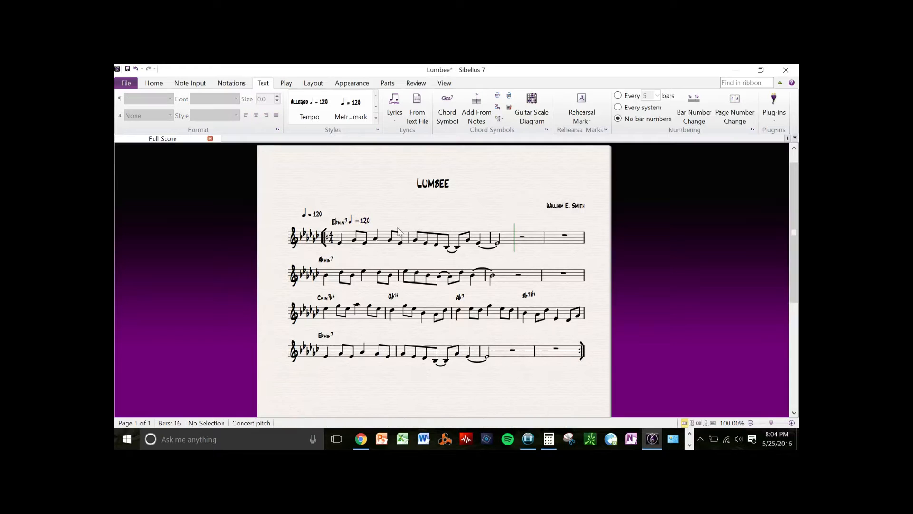
# - Place the quarter-note = 120 mark at the start of the first staff and deselect it
pyautogui.click(318, 198)
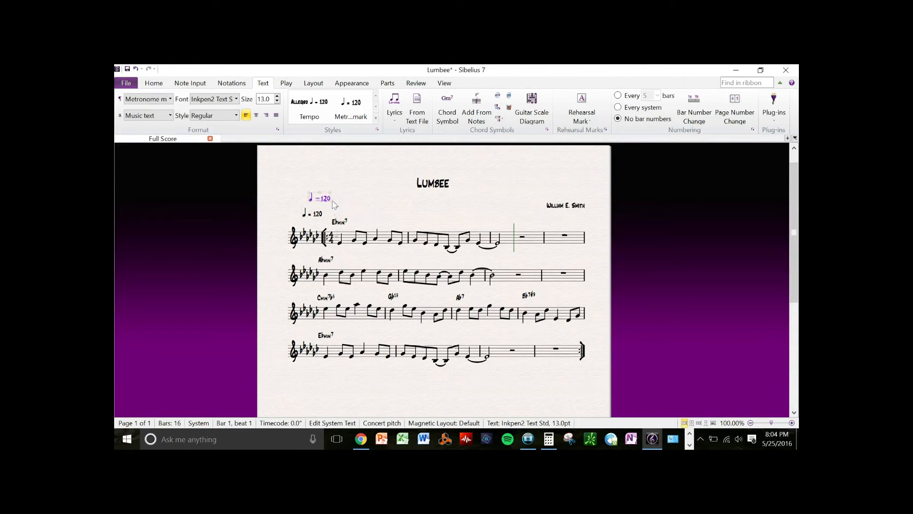
pyautogui.click(318, 212)
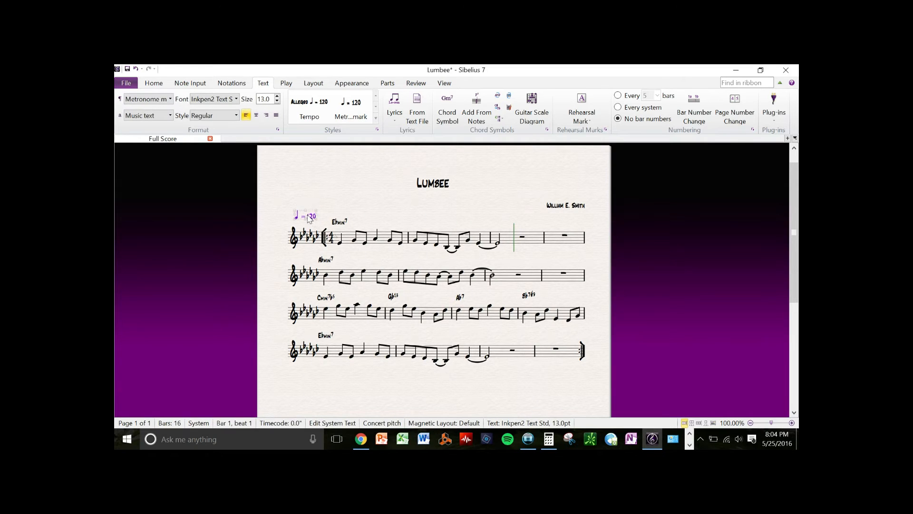
pyautogui.click(334, 203)
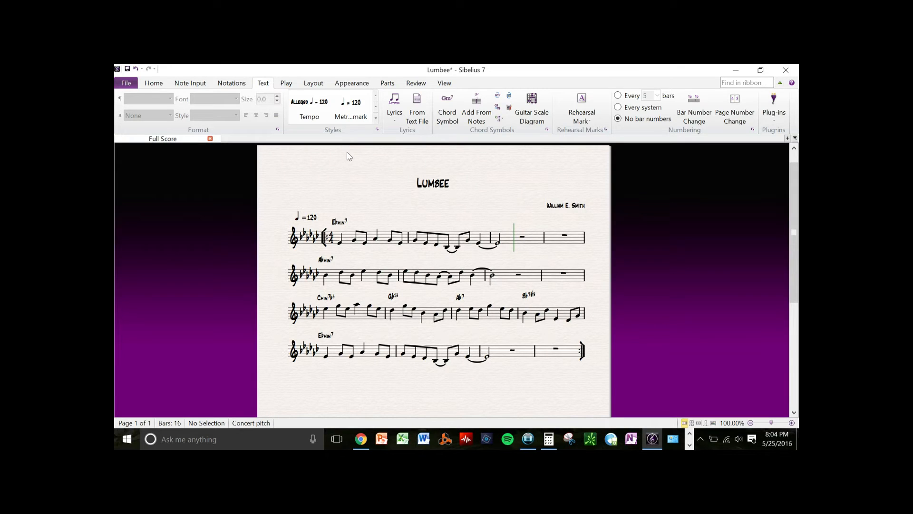
pyautogui.moveTo(378, 198)
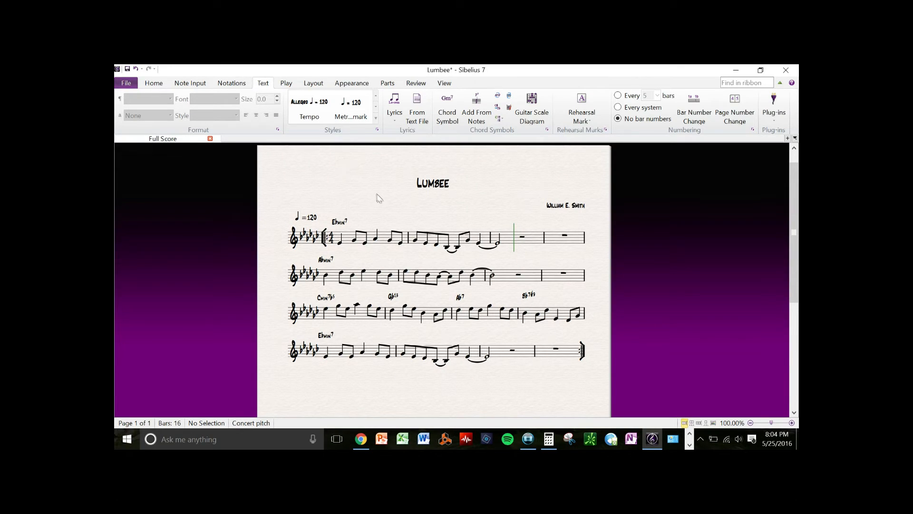
pyautogui.moveTo(173, 127)
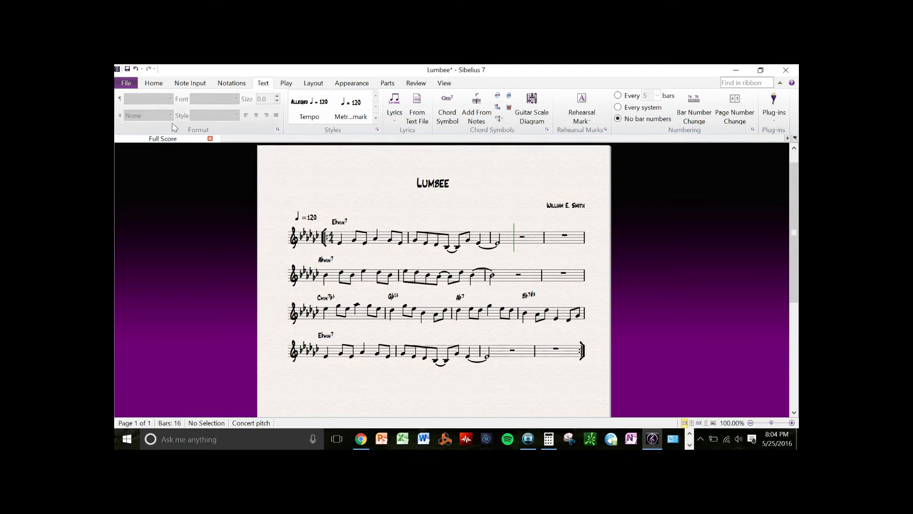
# - Run the Set Metronome Mark plug-in from the Home tab's Plug-ins list under Other
pyautogui.click(154, 83)
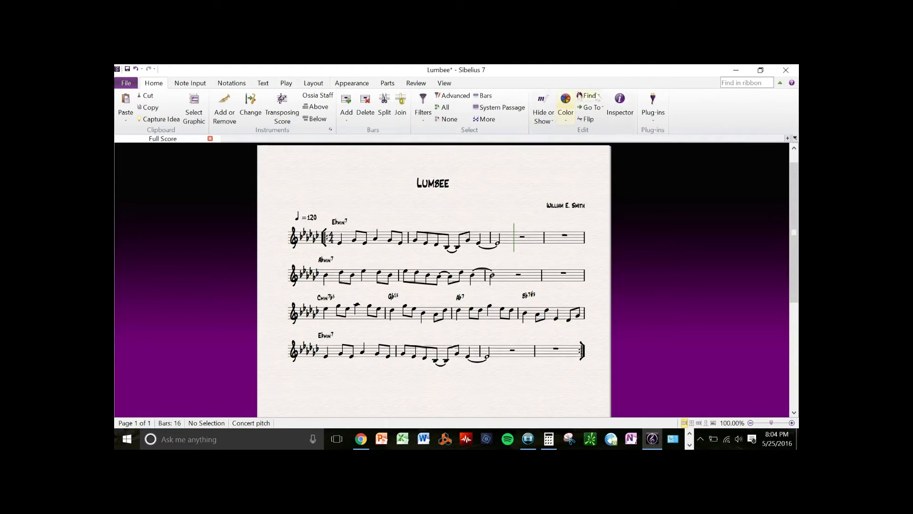
pyautogui.click(652, 111)
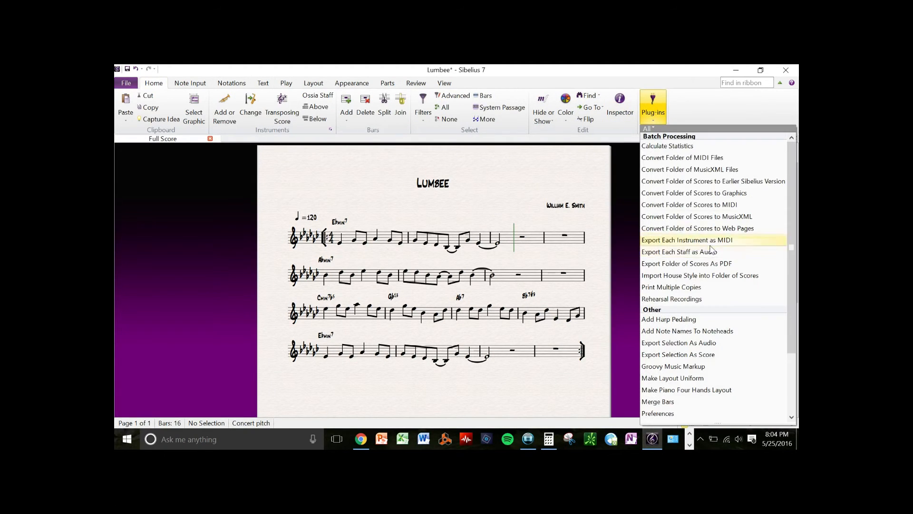
pyautogui.scroll(-3)
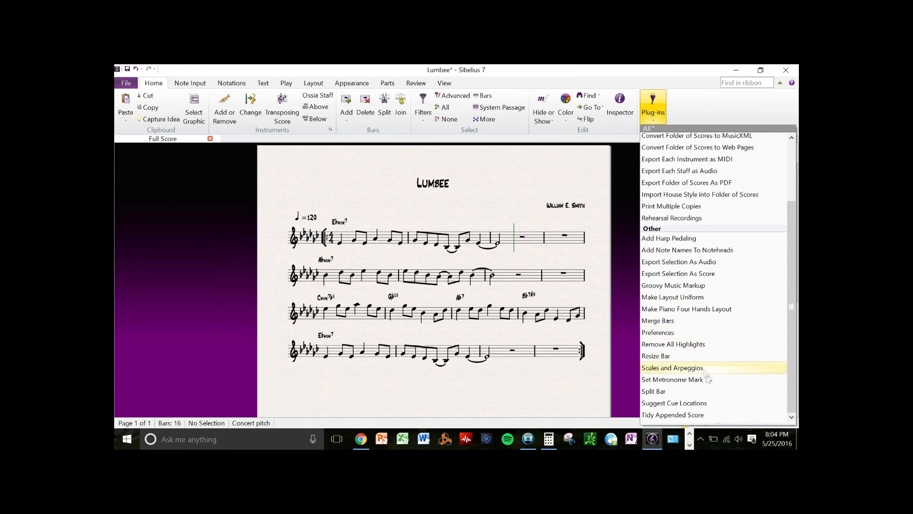
pyautogui.click(673, 380)
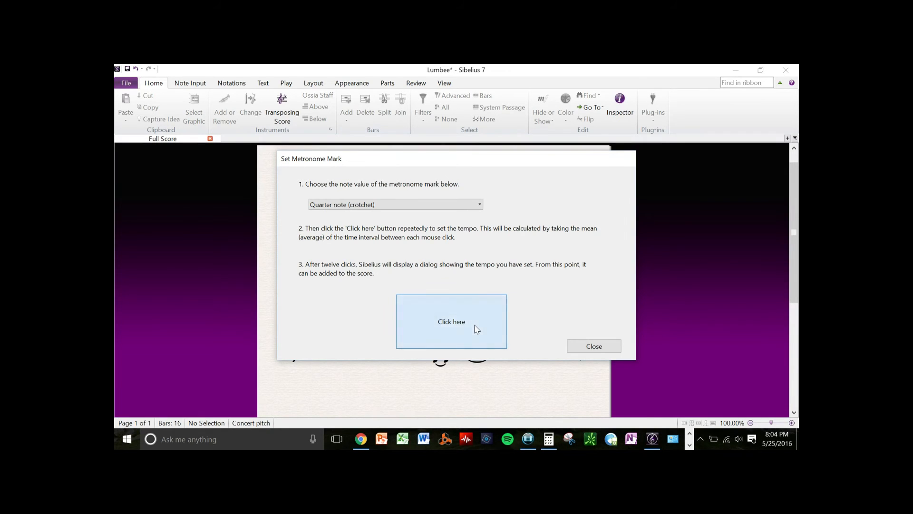
# - Tap the tempo to add a quarter-note = 131 mark, confirm the message and close the plug-in
pyautogui.click(451, 322)
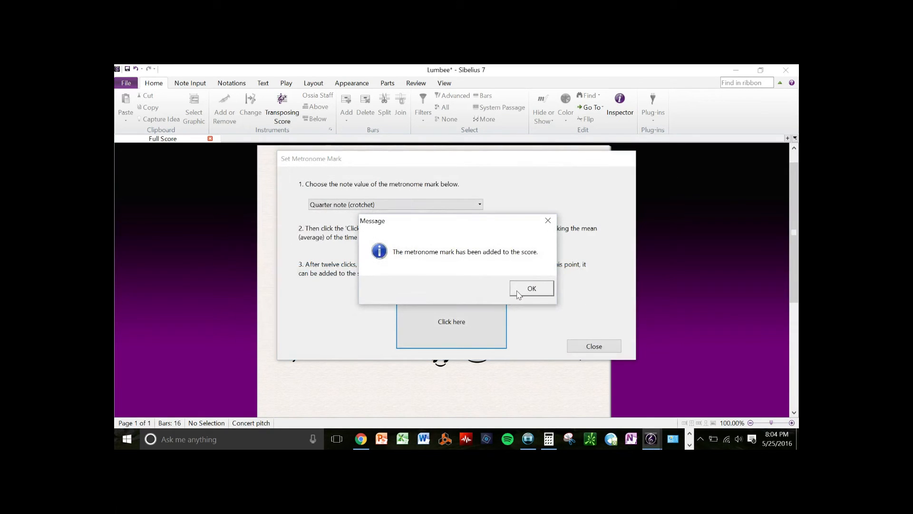
pyautogui.click(531, 288)
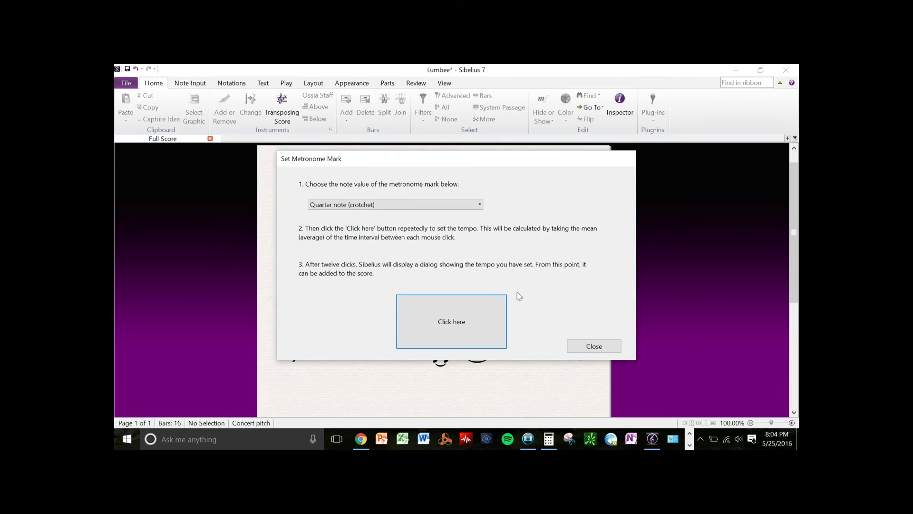
pyautogui.click(594, 346)
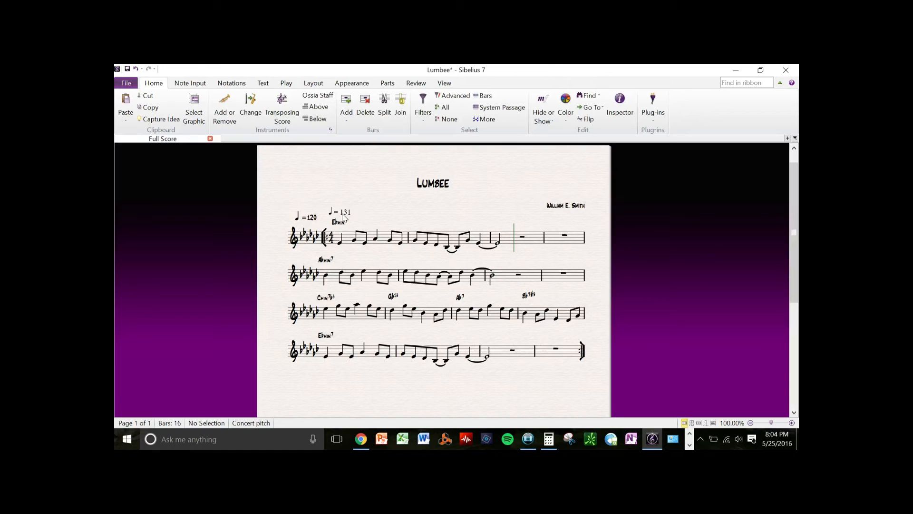
# - Edit the quarter-note = 131 mark's text and show its font settings in the Text tab
pyautogui.click(343, 211)
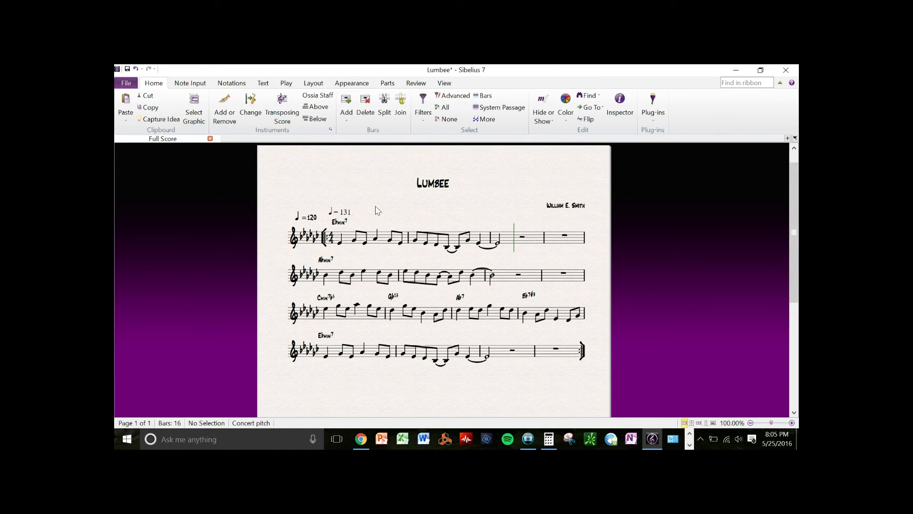
pyautogui.moveTo(357, 230)
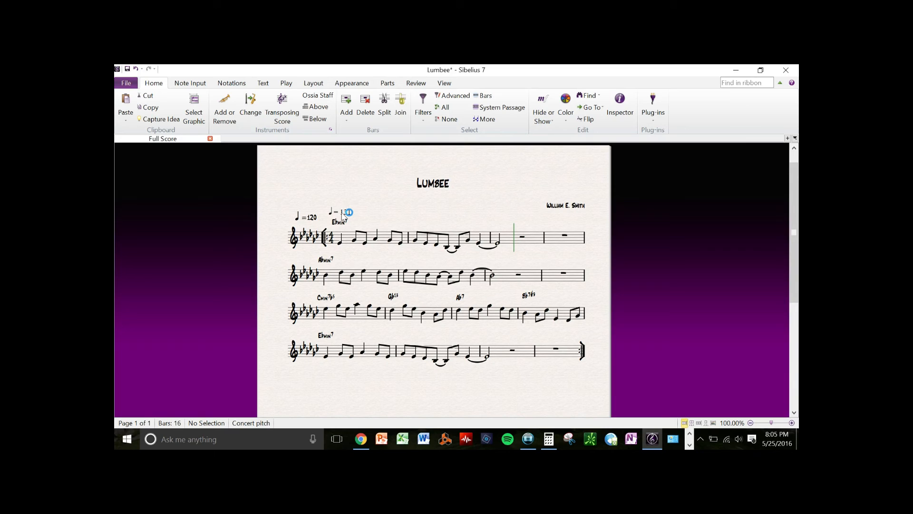
pyautogui.click(344, 214)
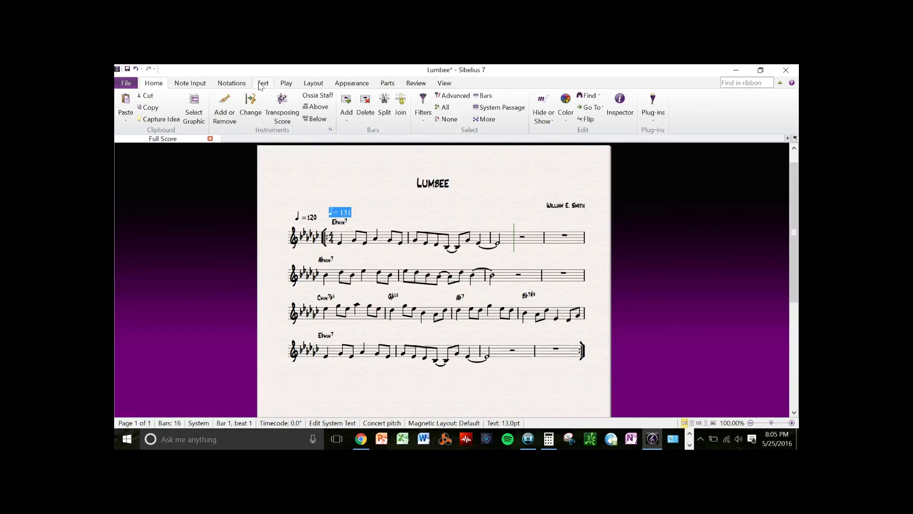
pyautogui.click(263, 83)
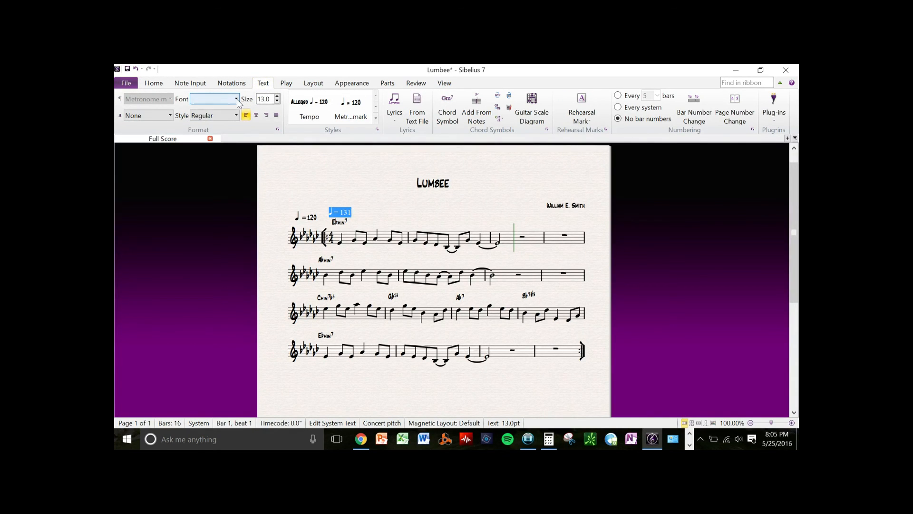